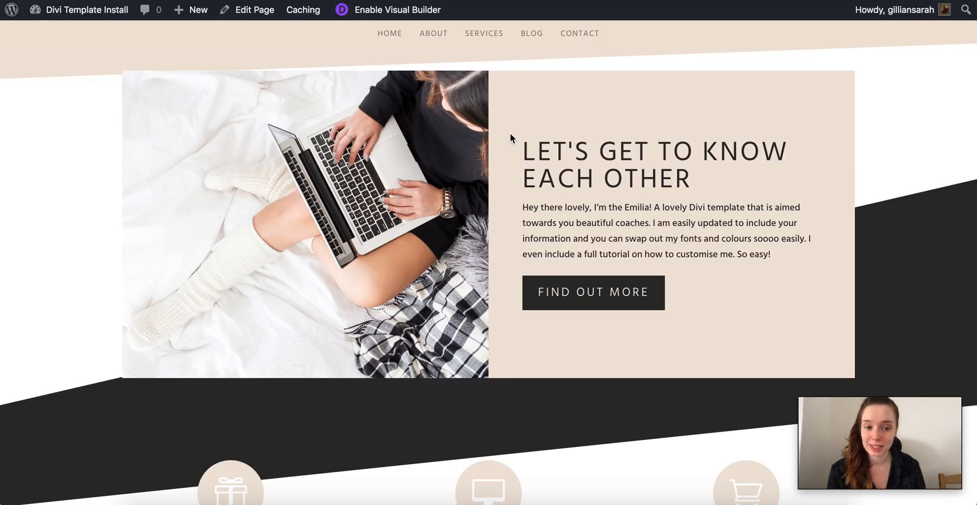
{"action": "mouse_move", "coordinate": [401, 259]}
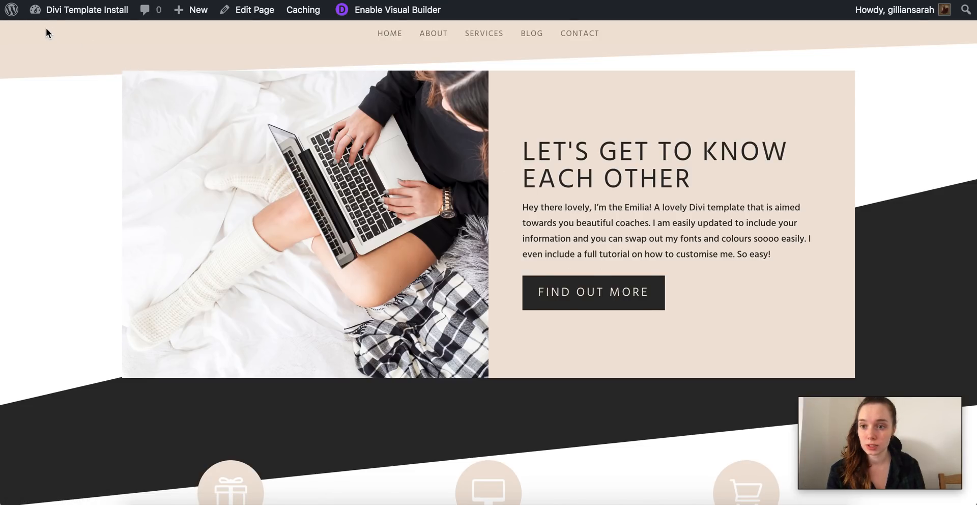
- Launch the Theme Customizer from the admin bar's site-name menu
{"action": "left_click", "coordinate": [87, 10]}
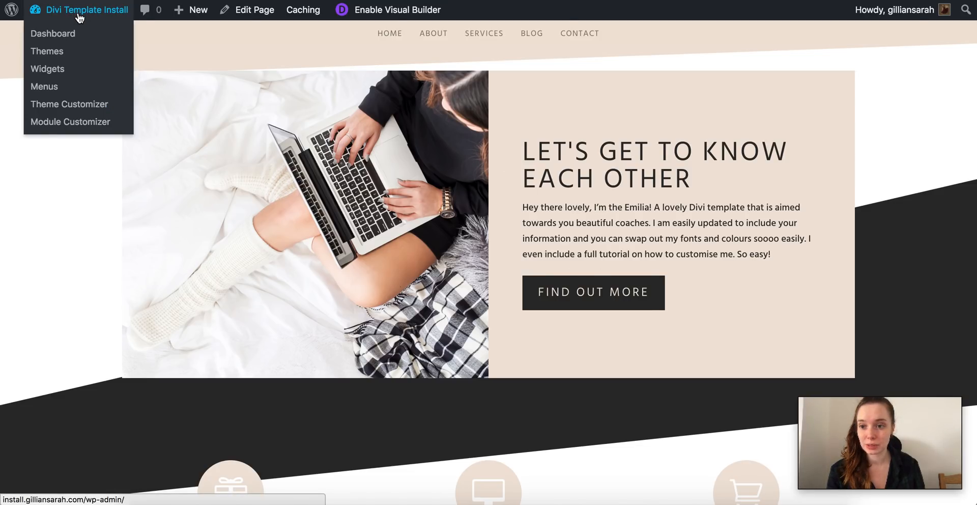
{"action": "left_click", "coordinate": [70, 104]}
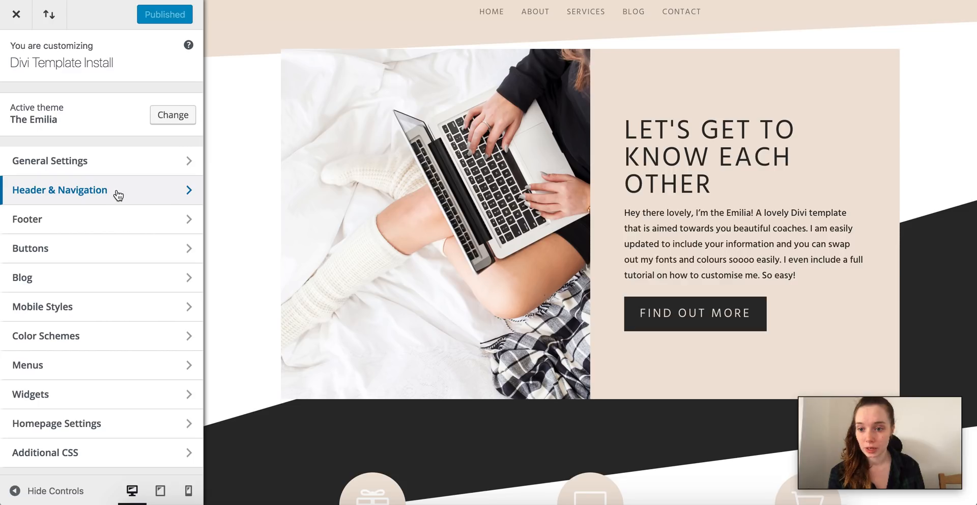
- In Primary Menu Bar, untick Hide Logo Image so the G logo shows and enlarge it
{"action": "left_click", "coordinate": [60, 189]}
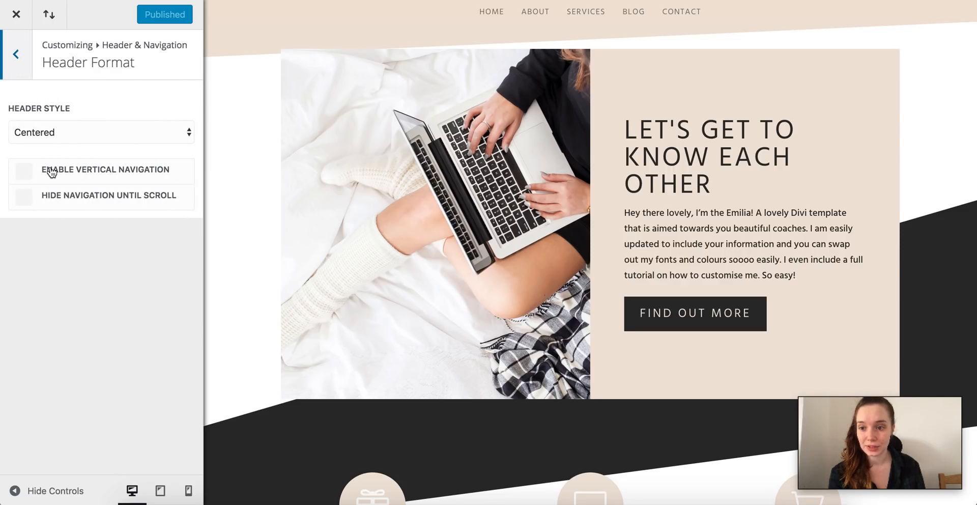
{"action": "left_click", "coordinate": [15, 54]}
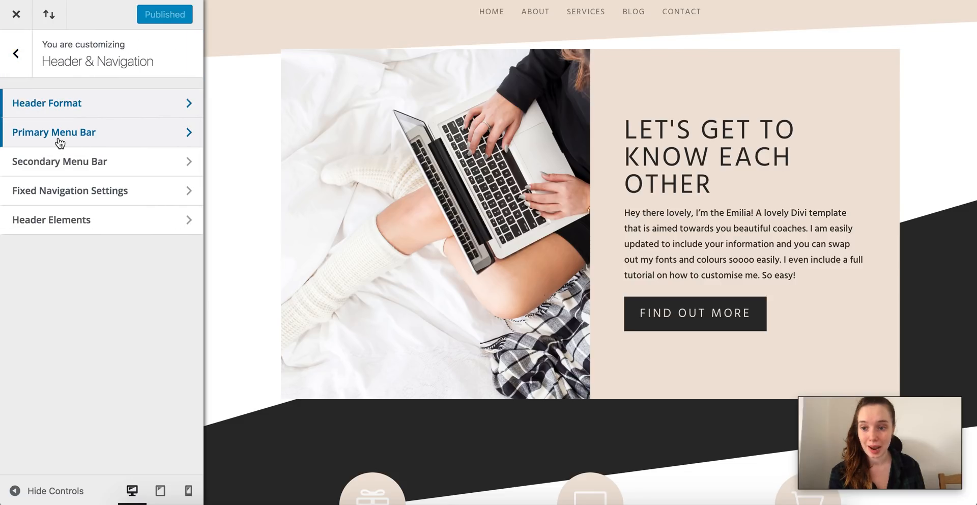
{"action": "left_click", "coordinate": [54, 131]}
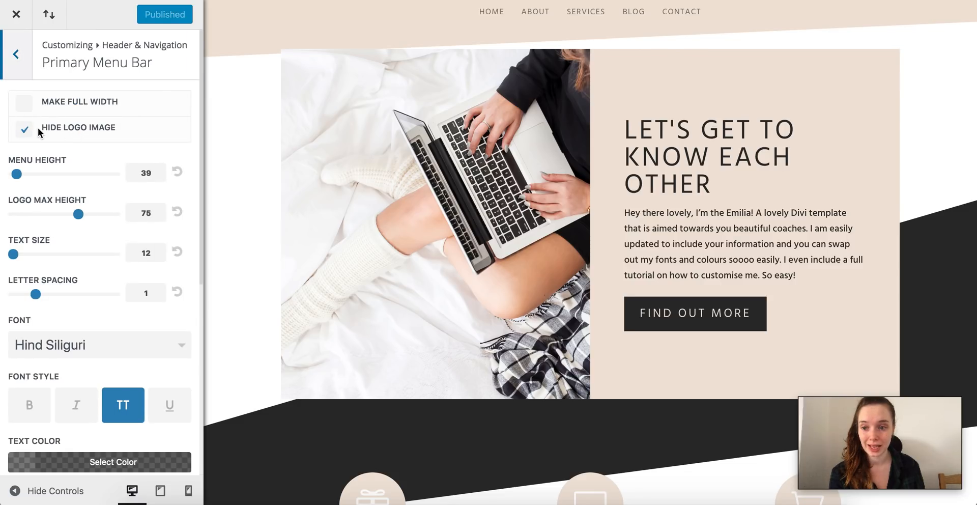
{"action": "left_click", "coordinate": [23, 130]}
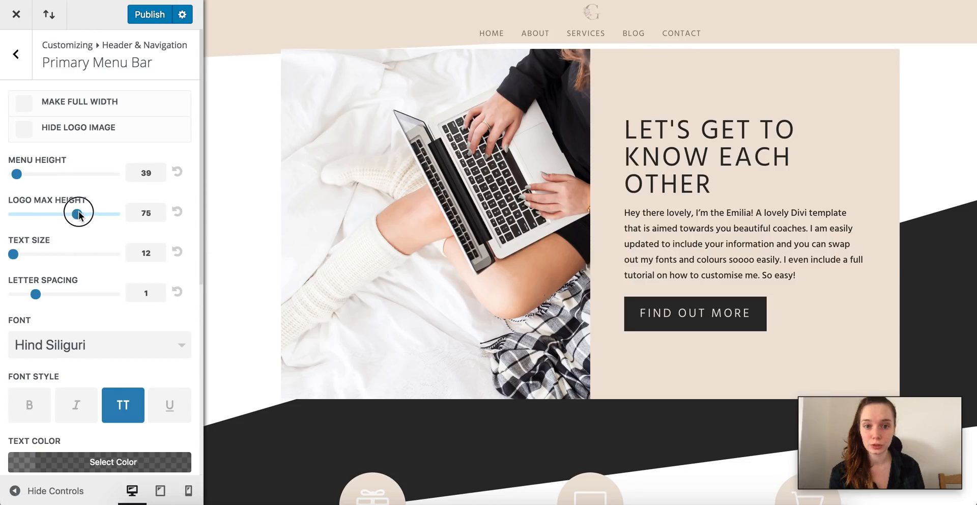
{"action": "left_click_drag", "start_coordinate": [78, 214], "coordinate": [105, 214]}
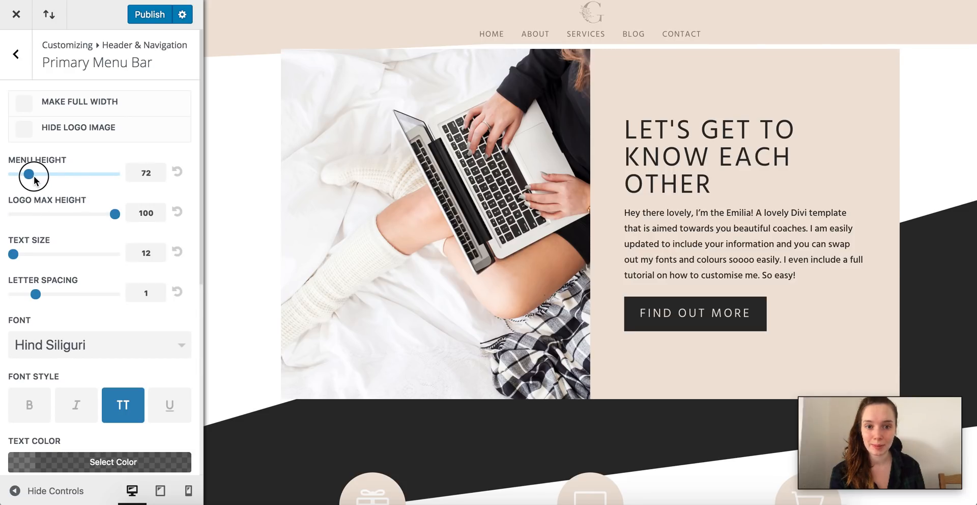
- After trying taller menus, keep Menu Height at 39 and set Logo Max Height to 93
{"action": "left_click_drag", "start_coordinate": [29, 174], "coordinate": [96, 174]}
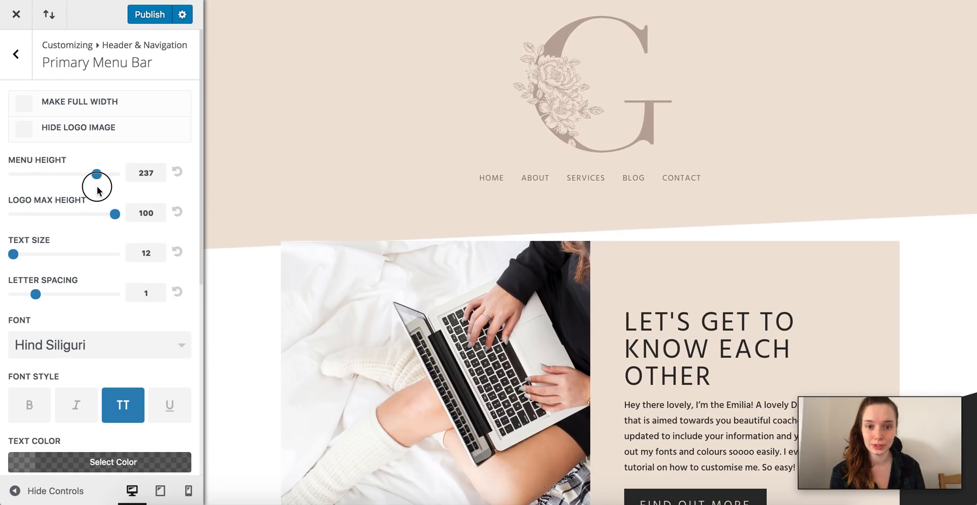
{"action": "left_click_drag", "start_coordinate": [97, 173], "coordinate": [53, 173]}
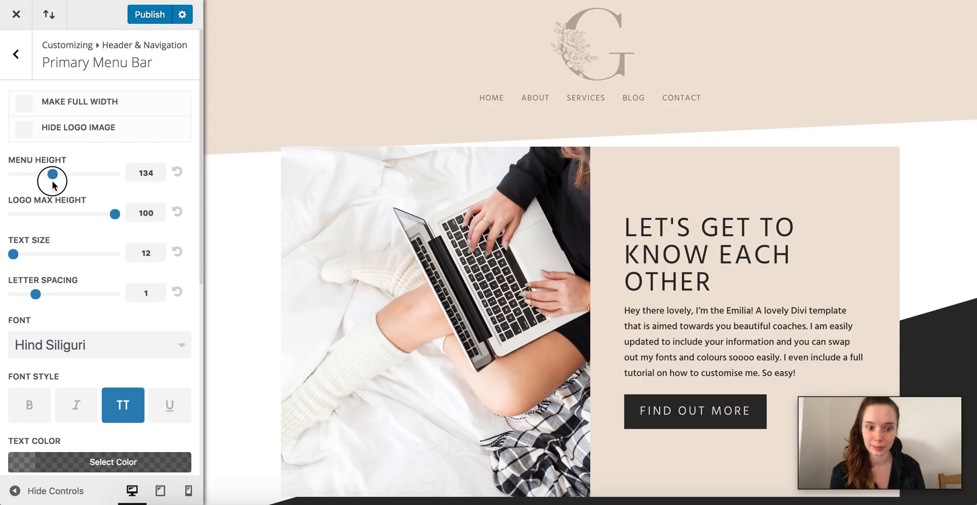
{"action": "left_click_drag", "start_coordinate": [52, 174], "coordinate": [18, 174]}
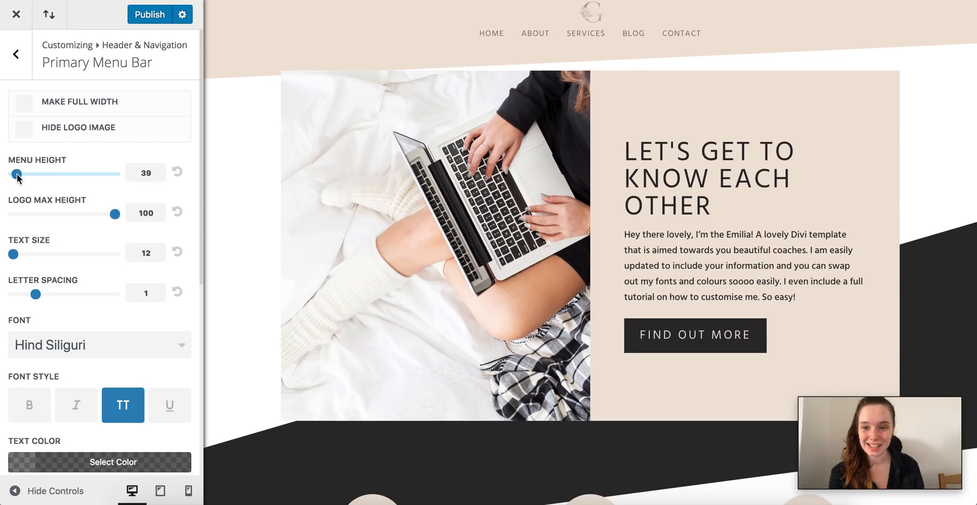
{"action": "left_click_drag", "start_coordinate": [116, 214], "coordinate": [106, 214]}
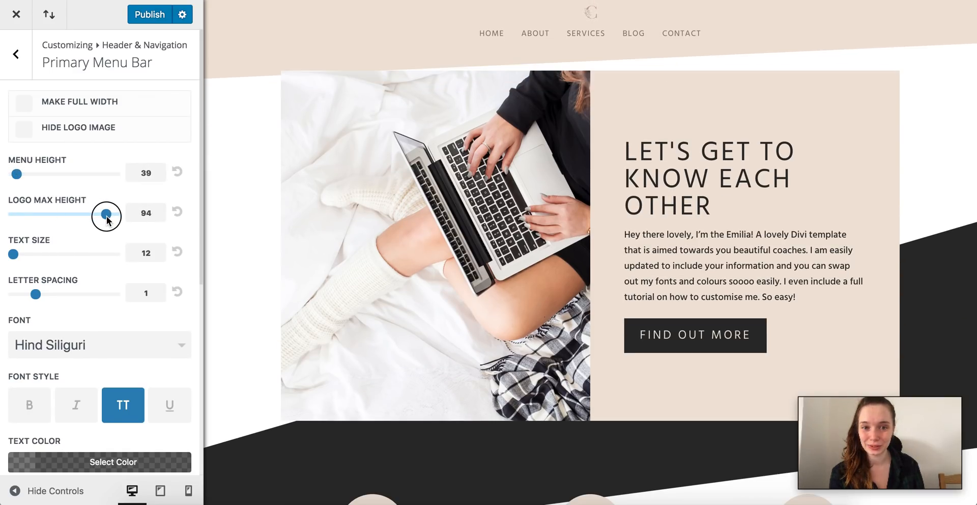
{"action": "left_click_drag", "start_coordinate": [106, 214], "coordinate": [102, 214]}
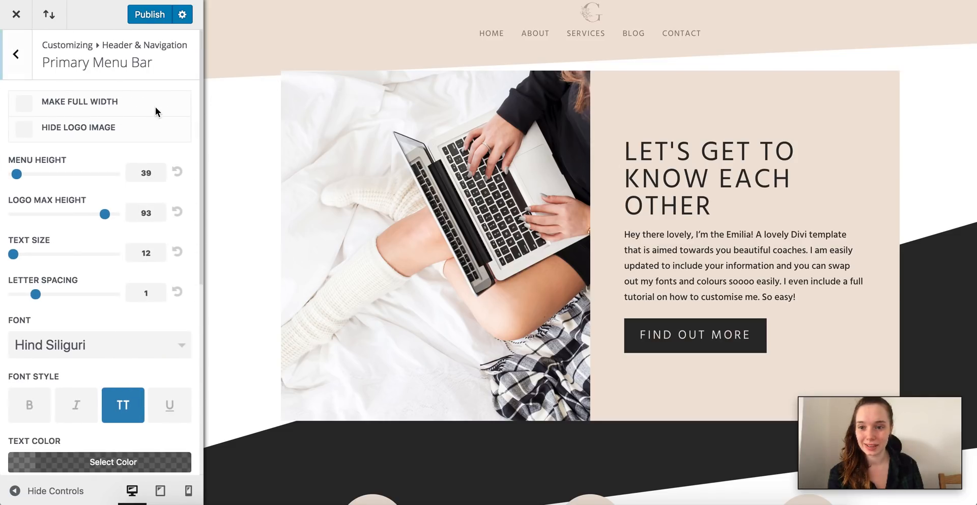
- Try the Centered Inline Logo and Default header formats in Header Format
{"action": "left_click", "coordinate": [15, 54]}
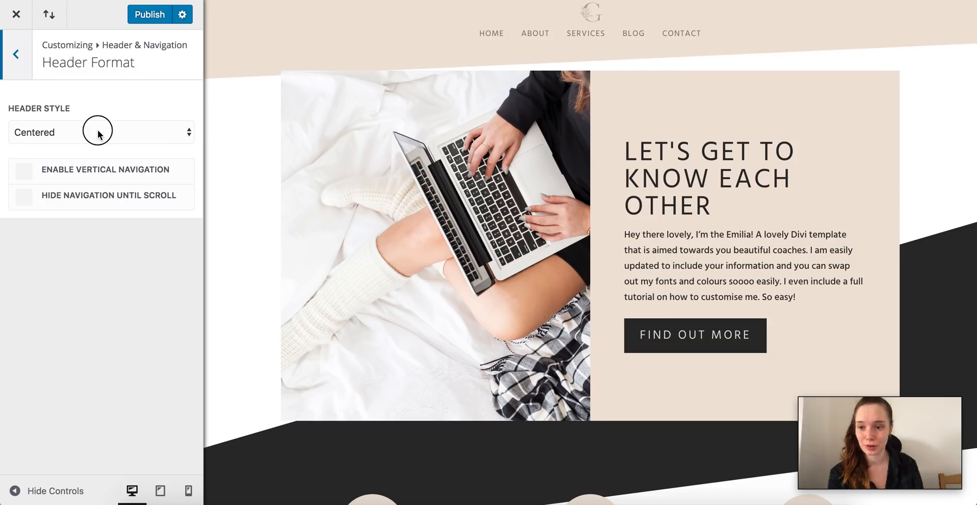
{"action": "left_click", "coordinate": [100, 131]}
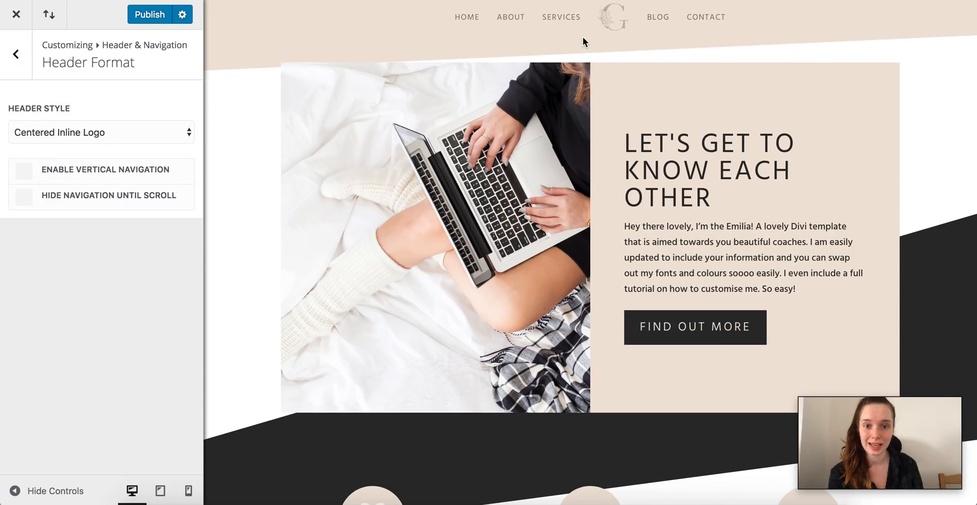
{"action": "left_click", "coordinate": [100, 132]}
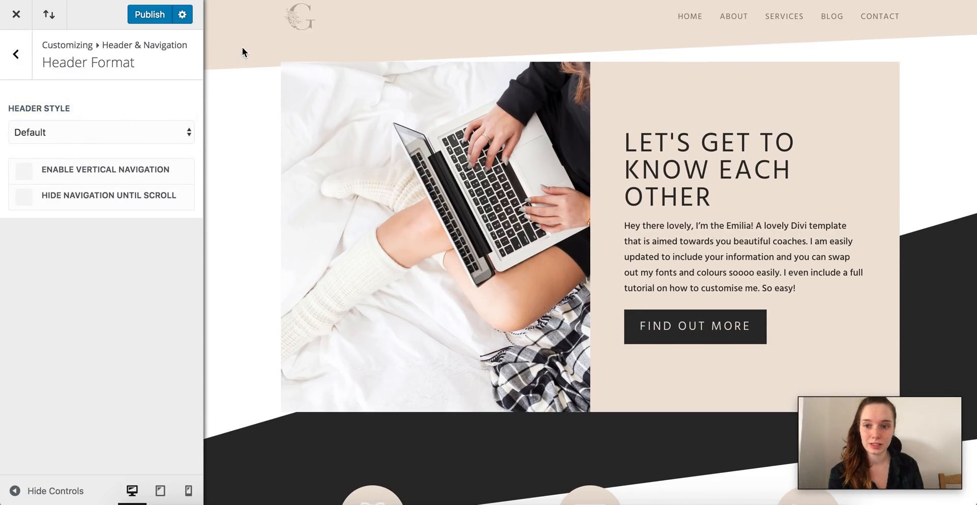
{"action": "left_click", "coordinate": [100, 131]}
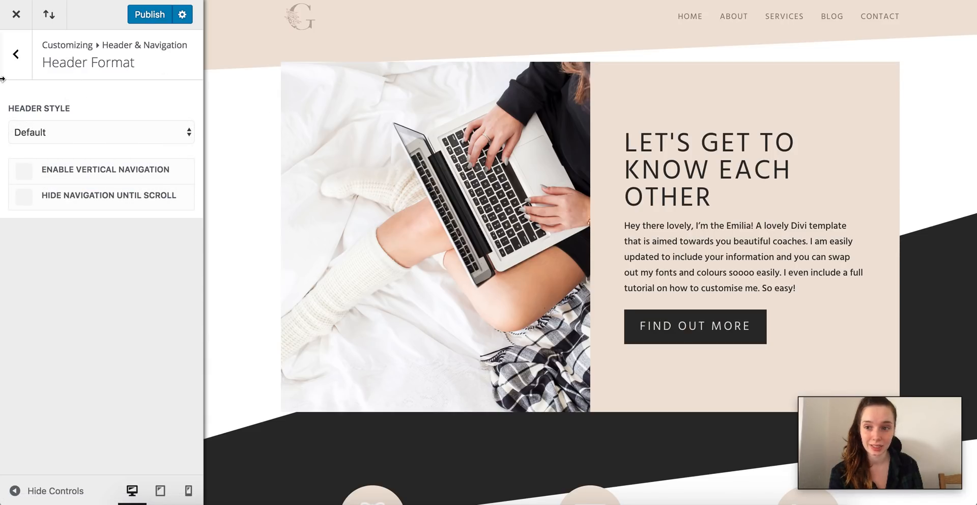
{"action": "left_click", "coordinate": [15, 54]}
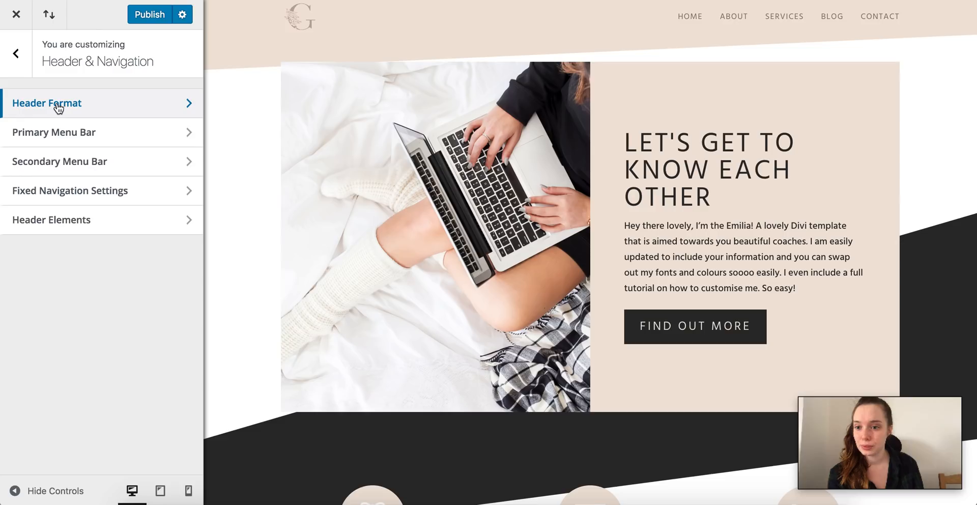
- Tick Hide Logo Image again and set the Header Style back to Centered
{"action": "left_click", "coordinate": [54, 131]}
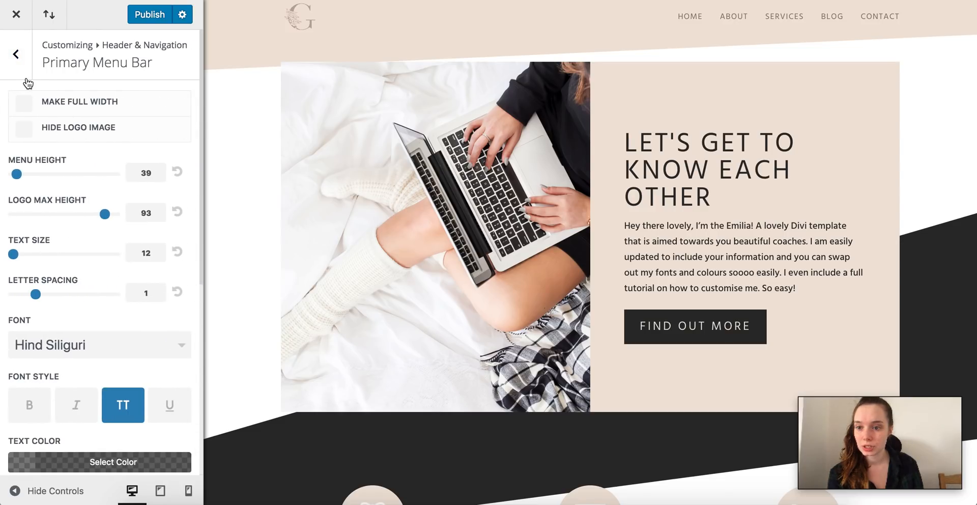
{"action": "left_click", "coordinate": [23, 128]}
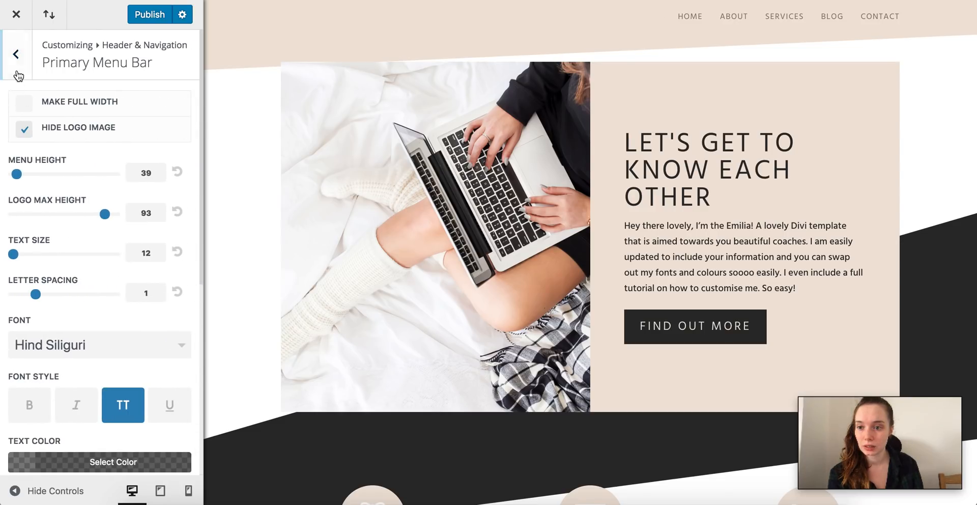
{"action": "left_click", "coordinate": [15, 54]}
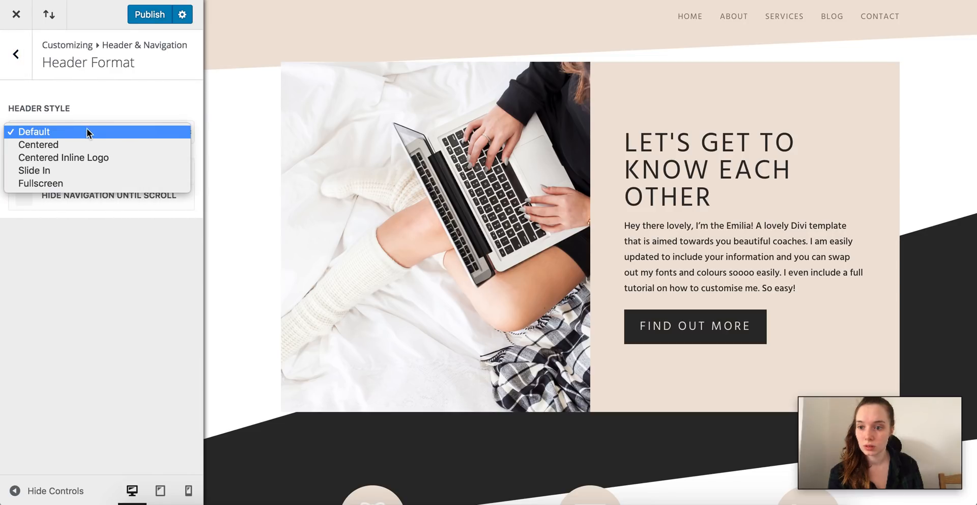
{"action": "left_click", "coordinate": [39, 143]}
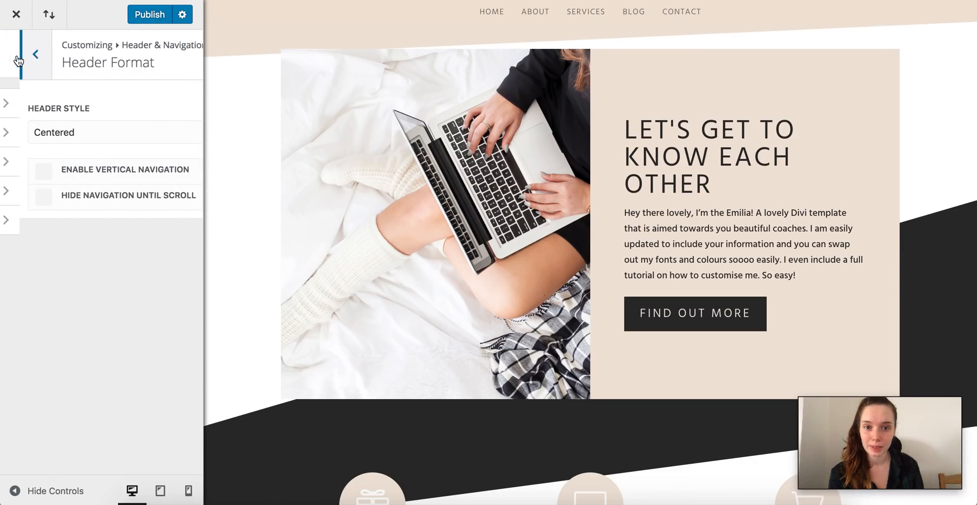
{"action": "left_click", "coordinate": [36, 54]}
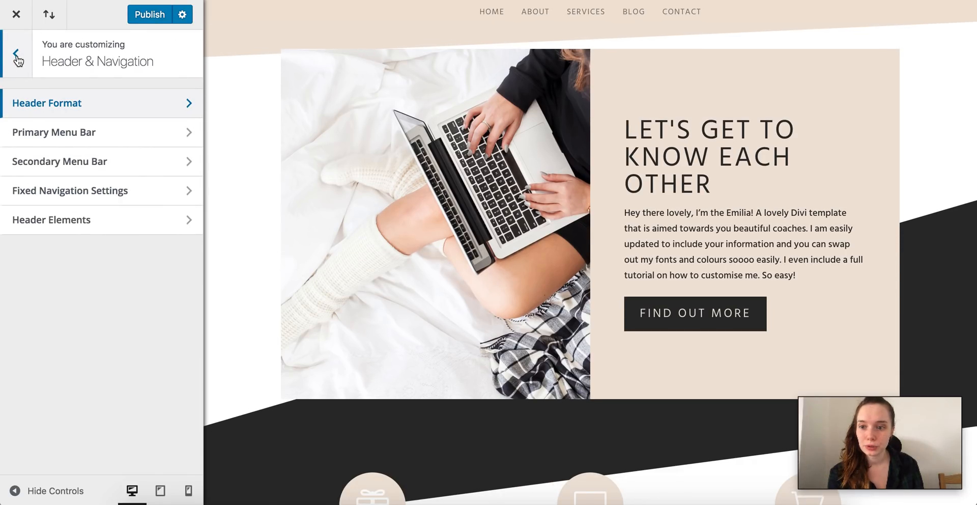
- Tick Show Social Icons in Footer Elements so a Facebook icon appears in the footer
{"action": "scroll", "scroll_direction": "down", "scroll_amount": 3}
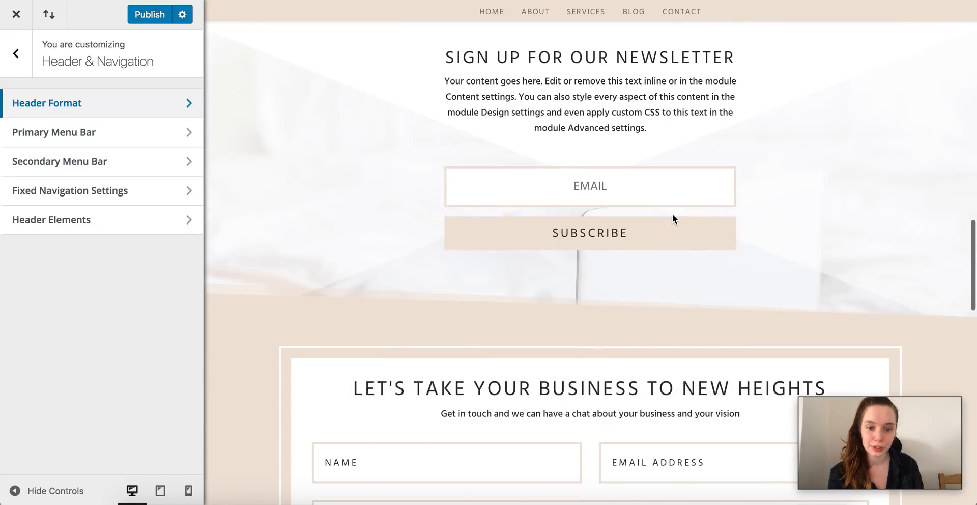
{"action": "scroll", "scroll_direction": "down", "scroll_amount": 3}
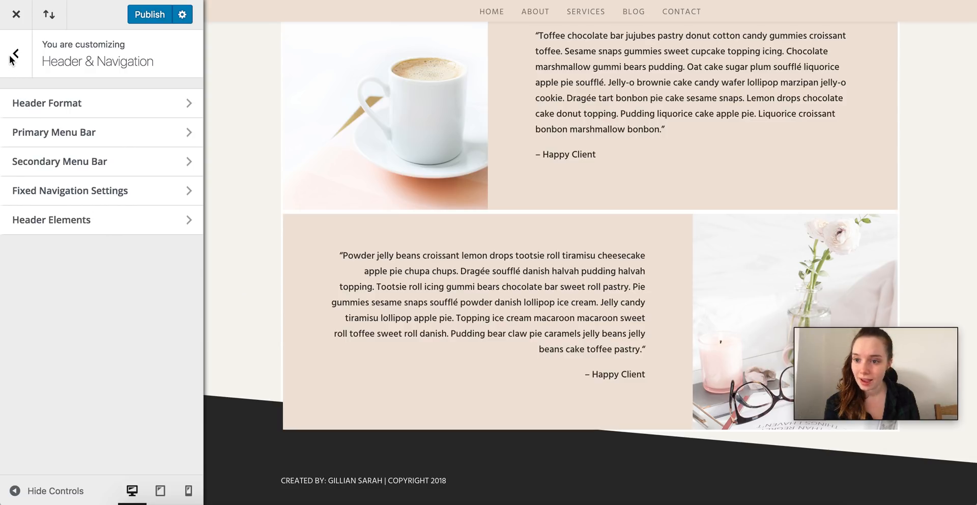
{"action": "left_click", "coordinate": [15, 54]}
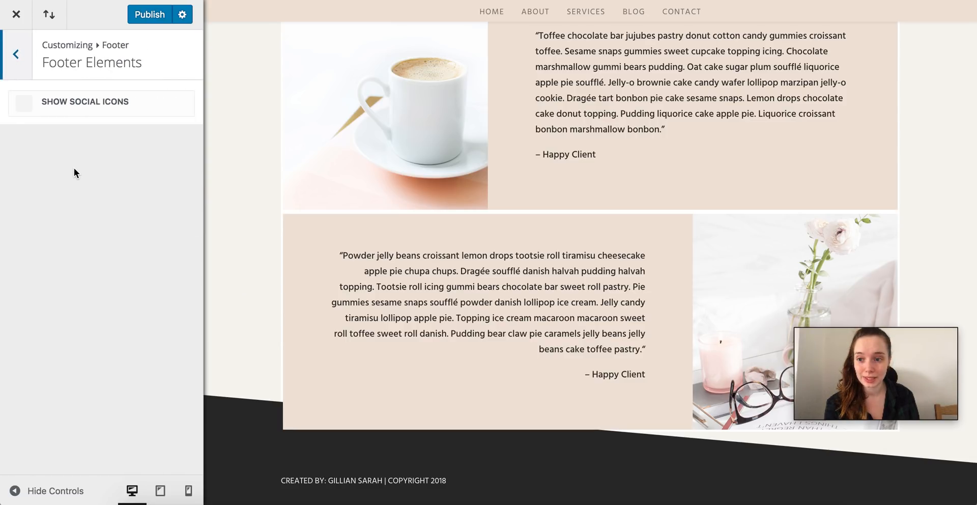
{"action": "left_click", "coordinate": [24, 102]}
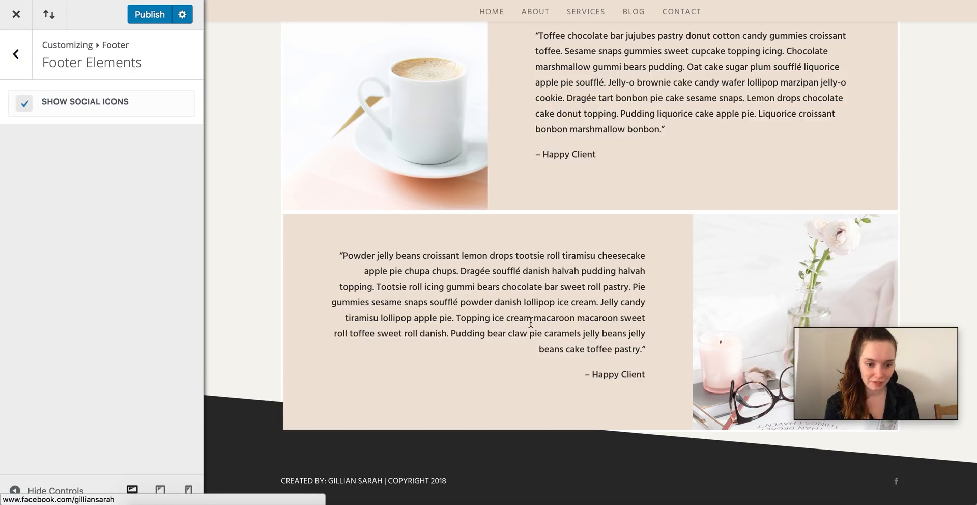
{"action": "left_click", "coordinate": [15, 54]}
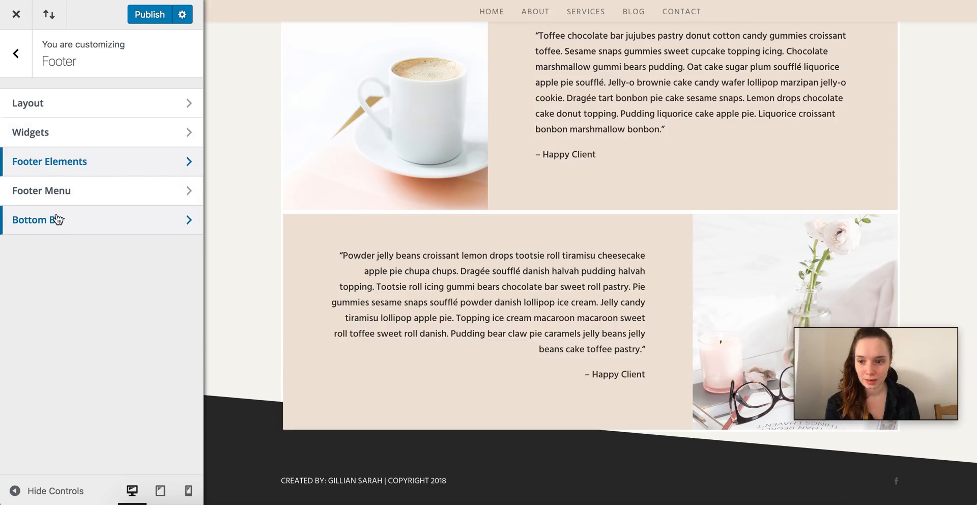
- In Footer Bottom Bar, set Social Icon Color to #ffffff and Social Icon Size to 14
{"action": "left_click", "coordinate": [38, 220]}
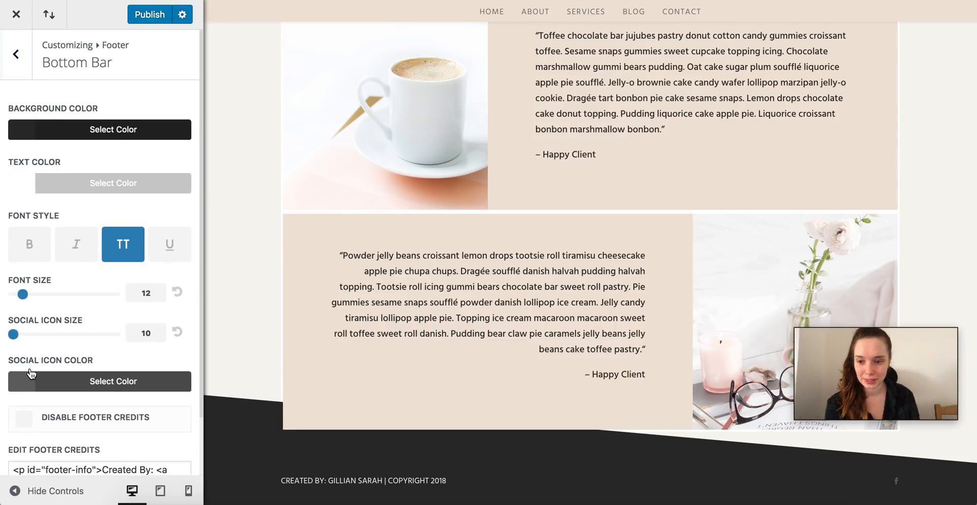
{"action": "left_click", "coordinate": [99, 380]}
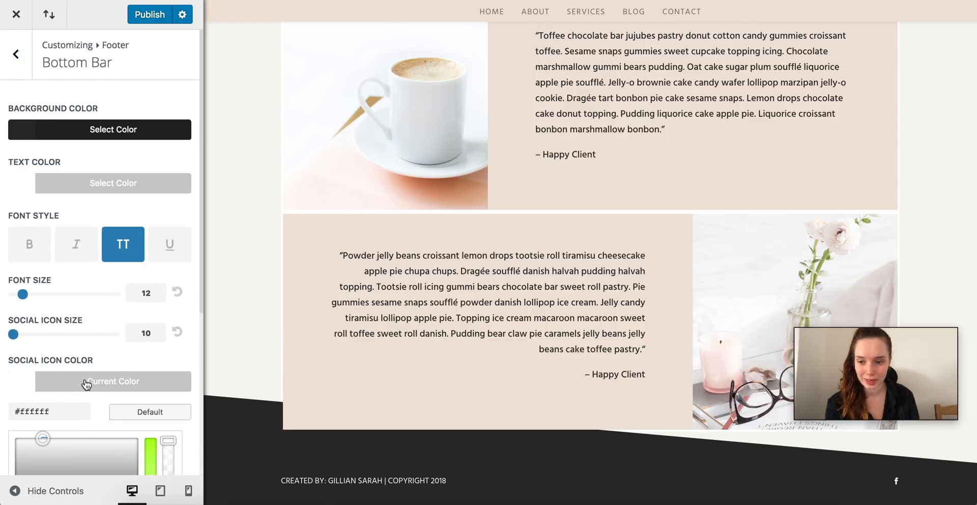
{"action": "left_click_drag", "start_coordinate": [14, 334], "coordinate": [29, 334]}
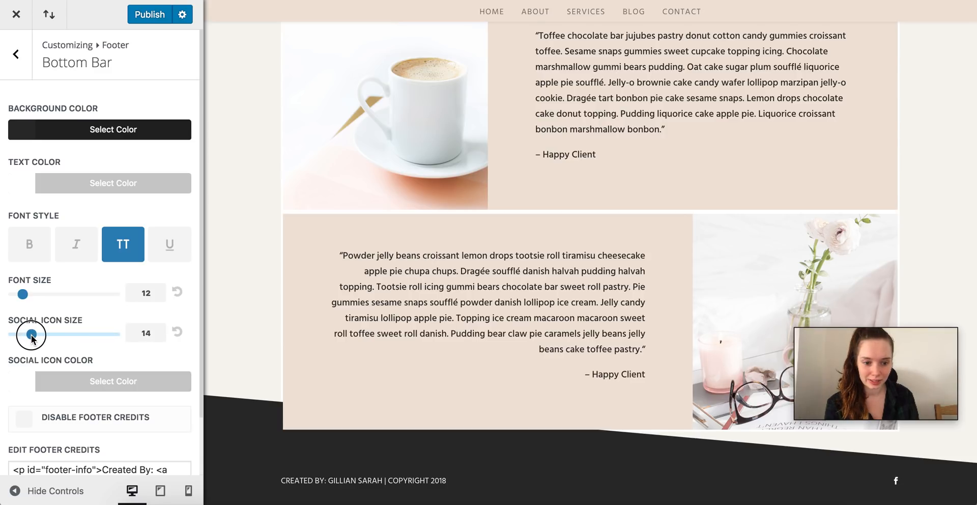
{"action": "left_click_drag", "start_coordinate": [29, 334], "coordinate": [30, 334]}
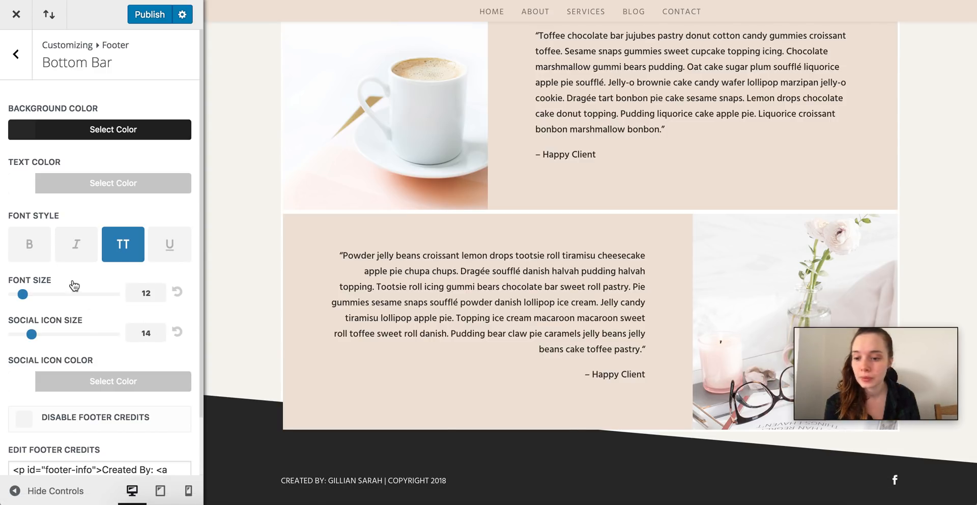
{"action": "left_click", "coordinate": [16, 54]}
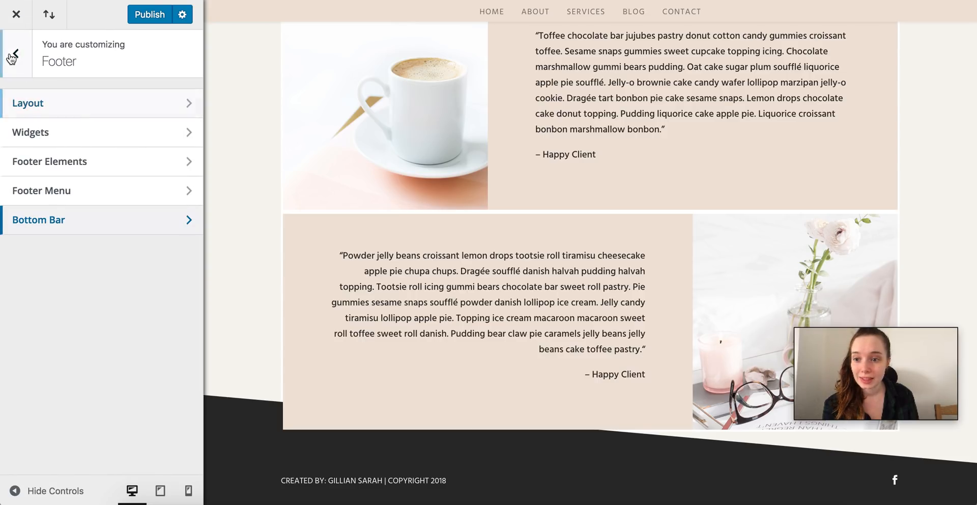
{"action": "left_click", "coordinate": [10, 54]}
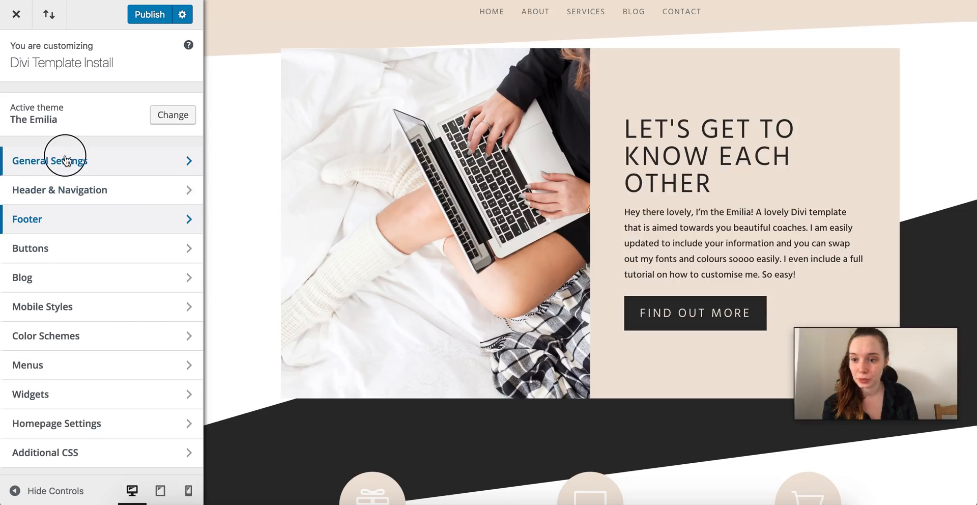
- In General Settings Typography, set the Header Font to Abel
{"action": "left_click", "coordinate": [50, 160]}
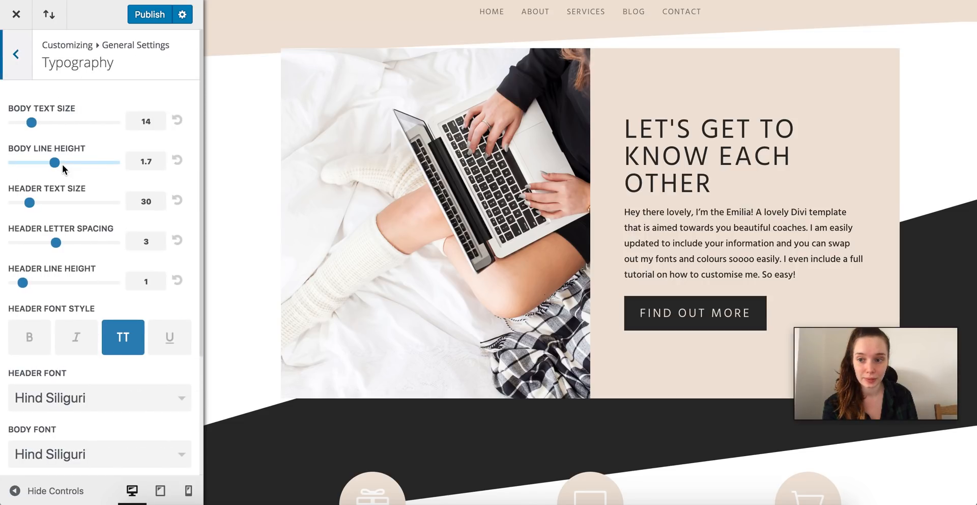
{"action": "scroll", "scroll_direction": "down", "scroll_amount": 3}
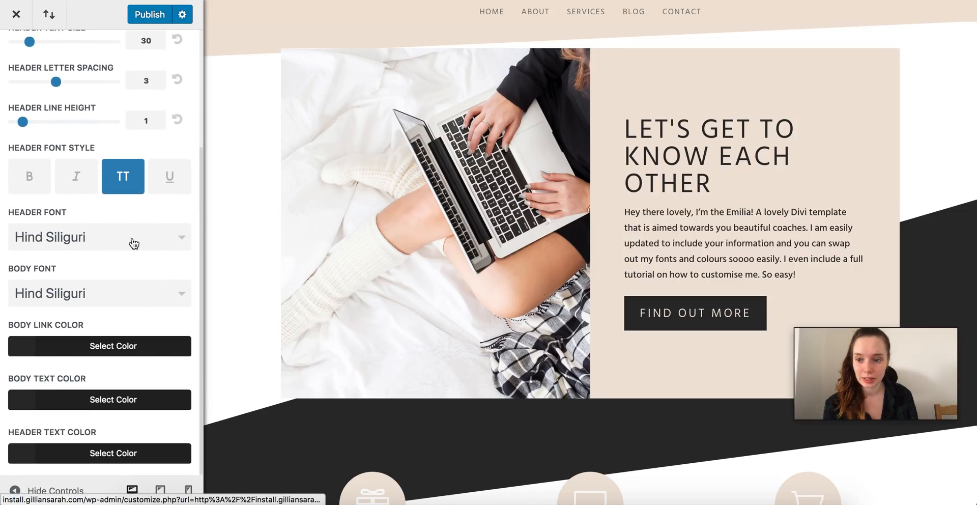
{"action": "left_click", "coordinate": [99, 237]}
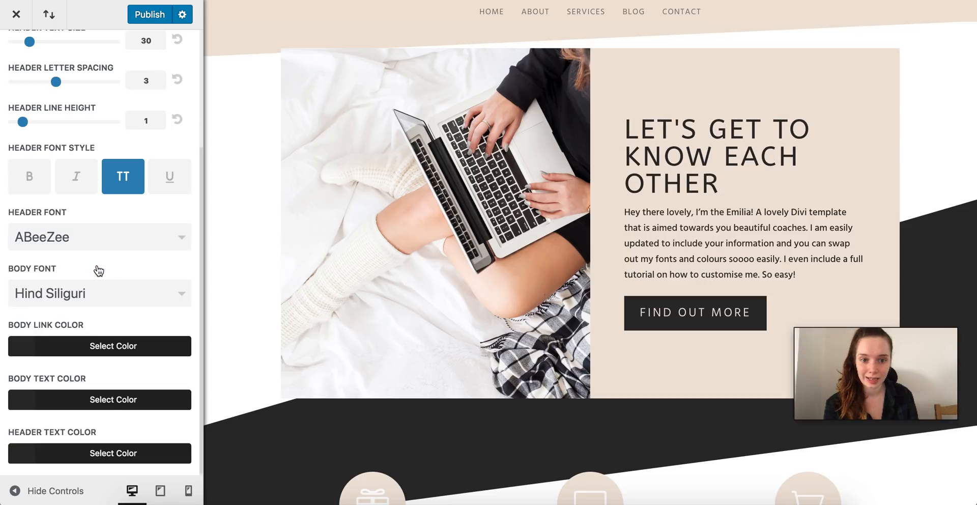
{"action": "left_click", "coordinate": [99, 237]}
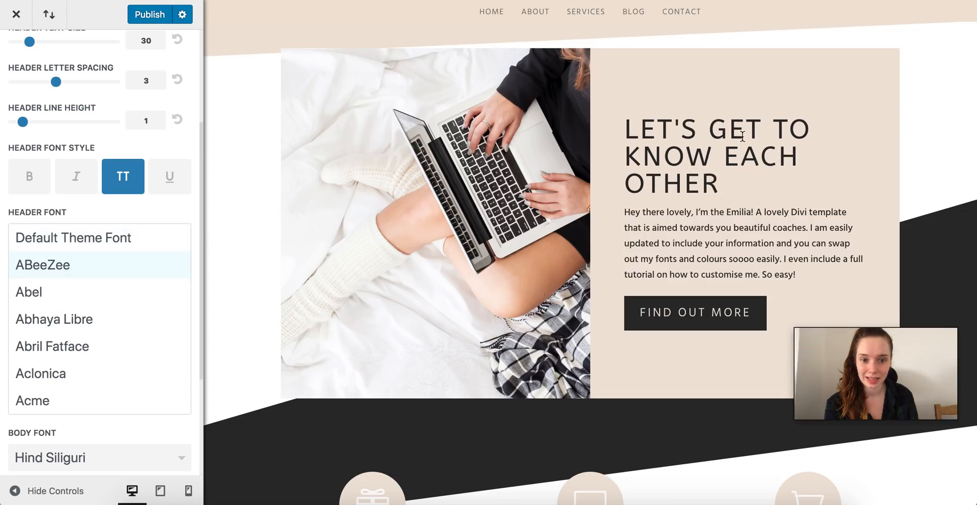
{"action": "left_click", "coordinate": [29, 293]}
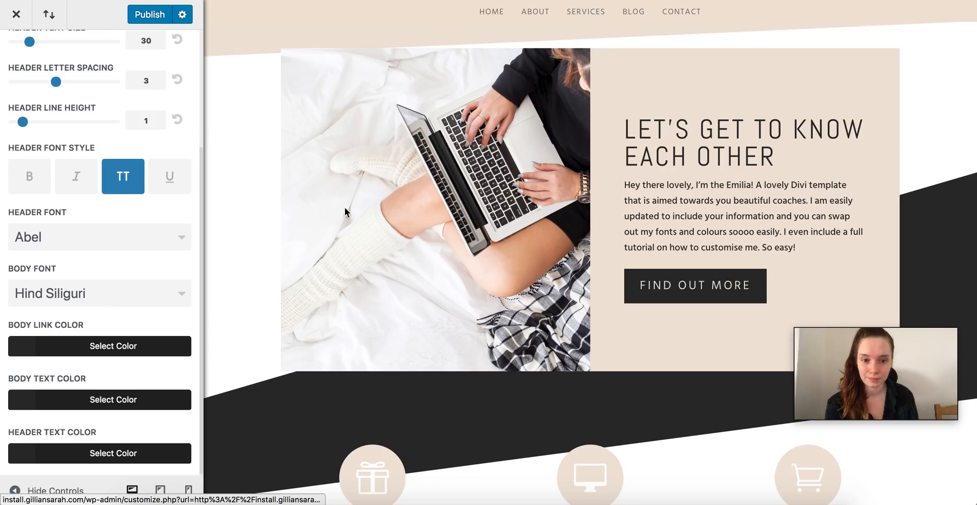
- Set the Body Font to Advent Pro, then browse further down the font list
{"action": "left_click", "coordinate": [99, 293]}
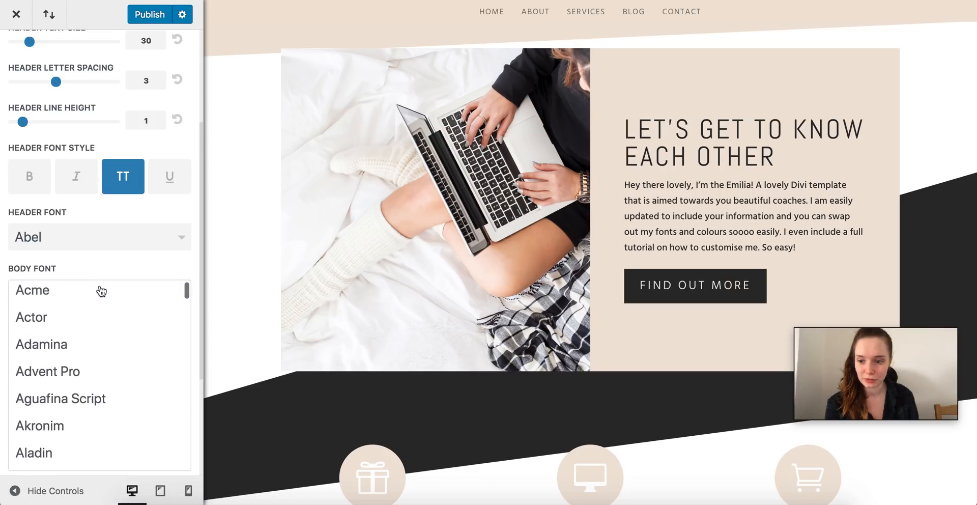
{"action": "left_click", "coordinate": [47, 371]}
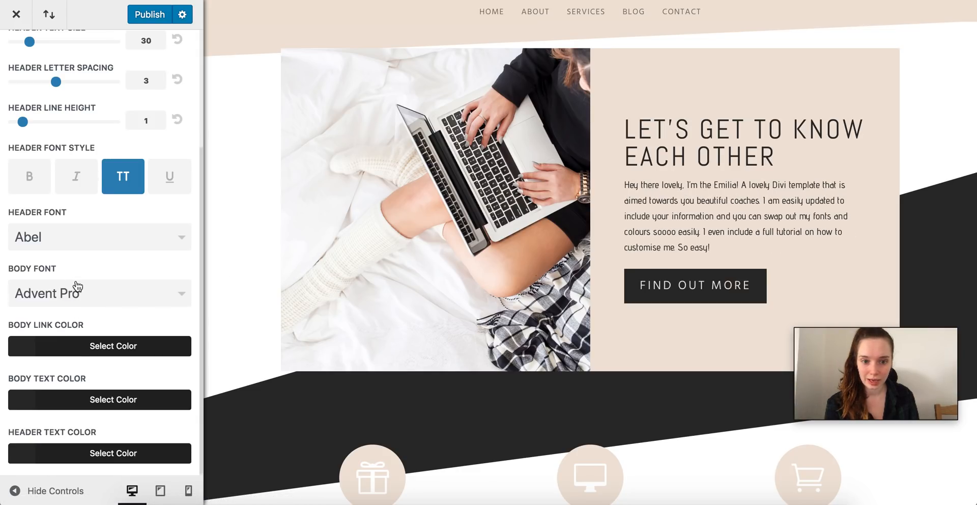
{"action": "left_click", "coordinate": [98, 293]}
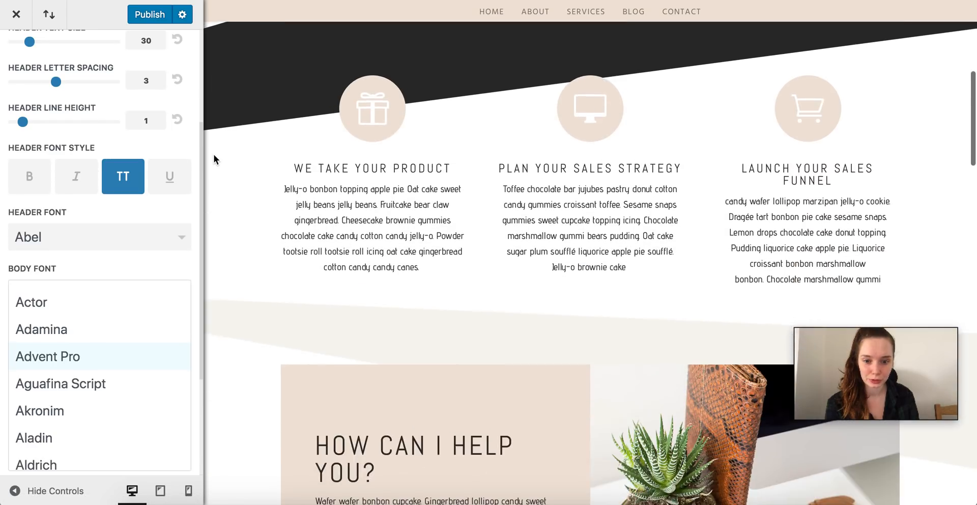
{"action": "scroll", "scroll_direction": "down", "scroll_amount": 3}
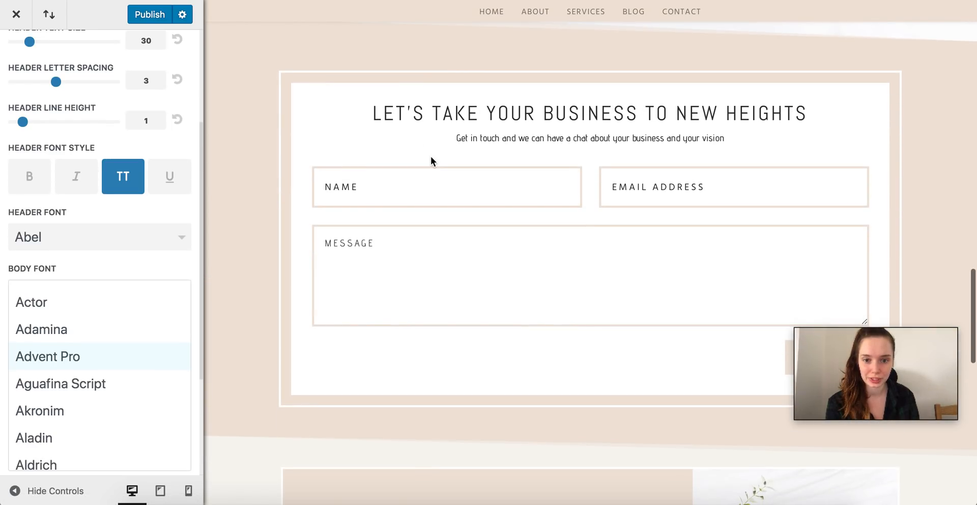
{"action": "scroll", "scroll_direction": "down", "scroll_amount": 3}
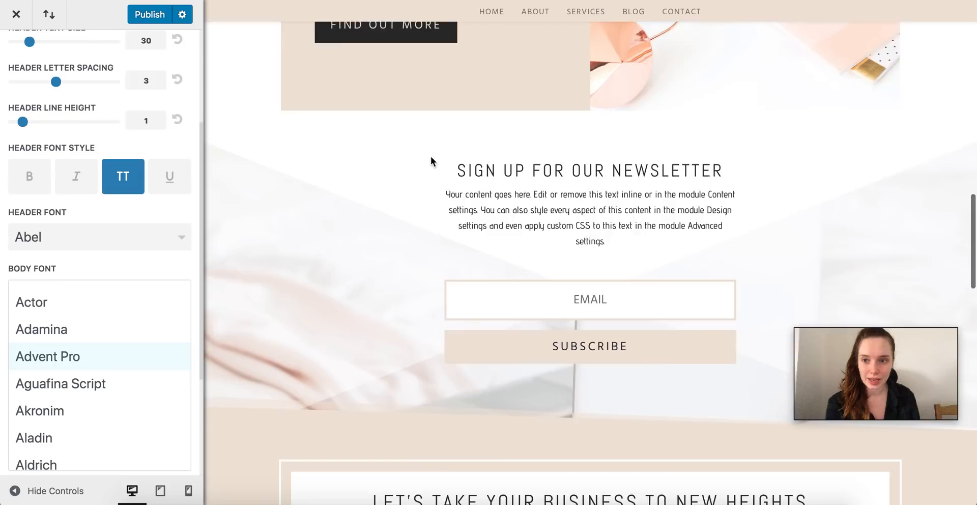
{"action": "scroll", "scroll_direction": "down", "scroll_amount": 3}
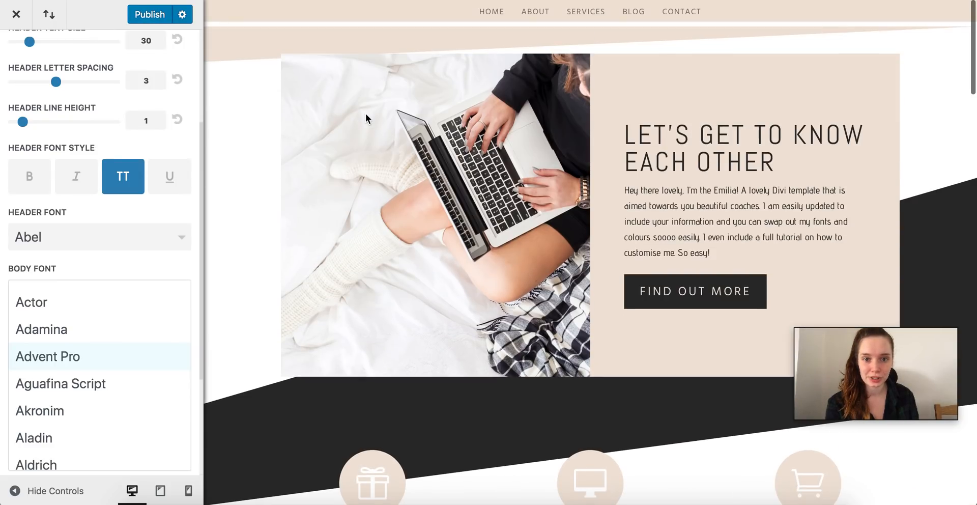
- Exit the customizer with the X and return to the live homepage
{"action": "left_click", "coordinate": [17, 15]}
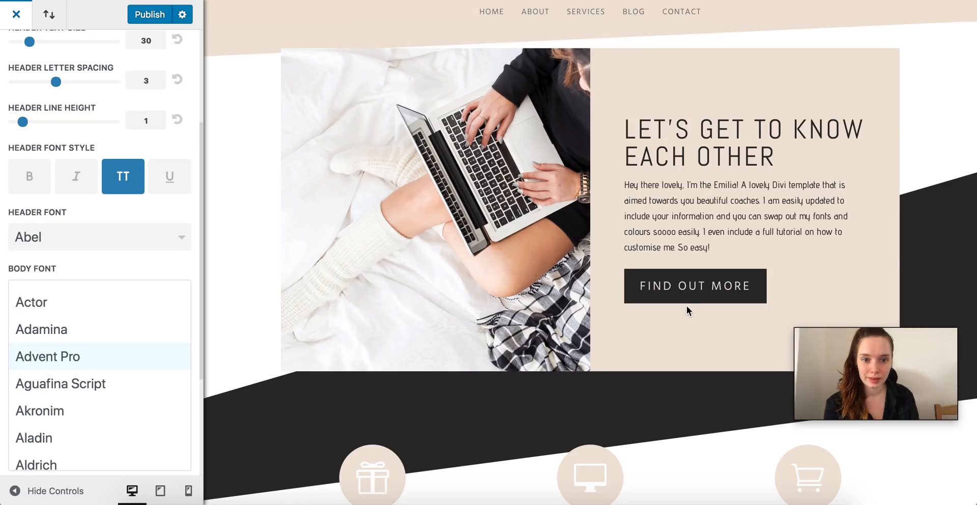
{"action": "left_click", "coordinate": [16, 14]}
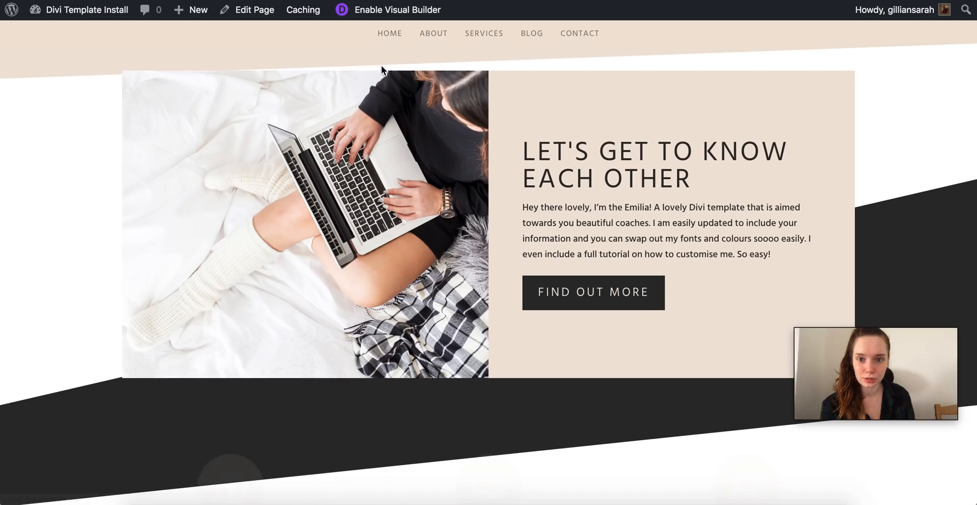